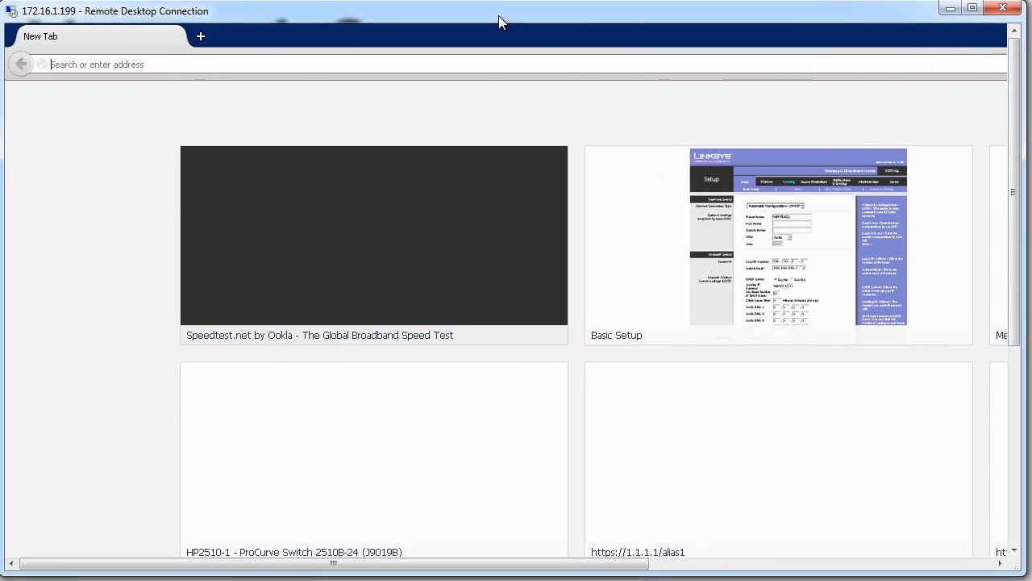
mouse_move(133, 77)
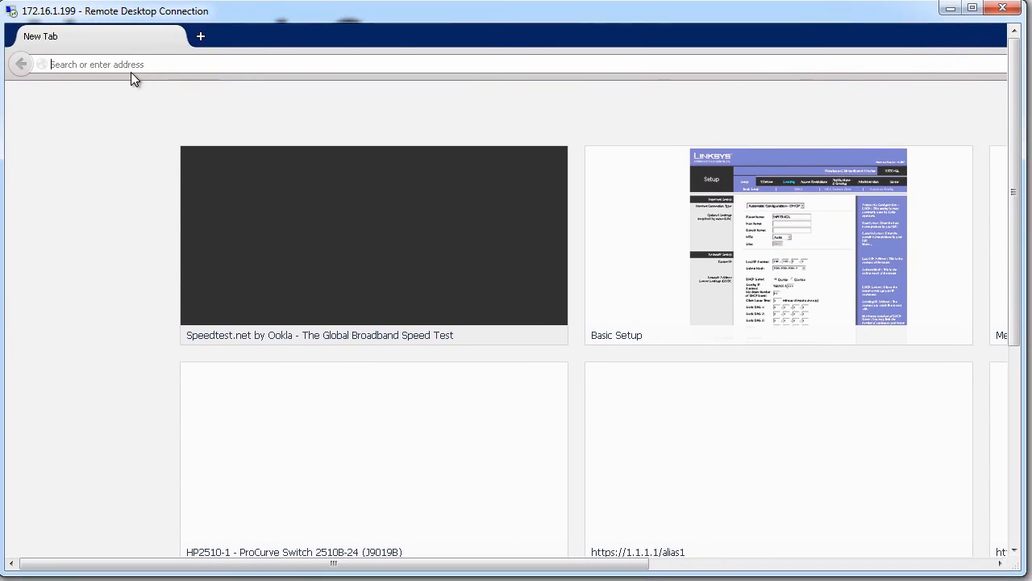
text(https://86.166.208.179:17002/ssl)
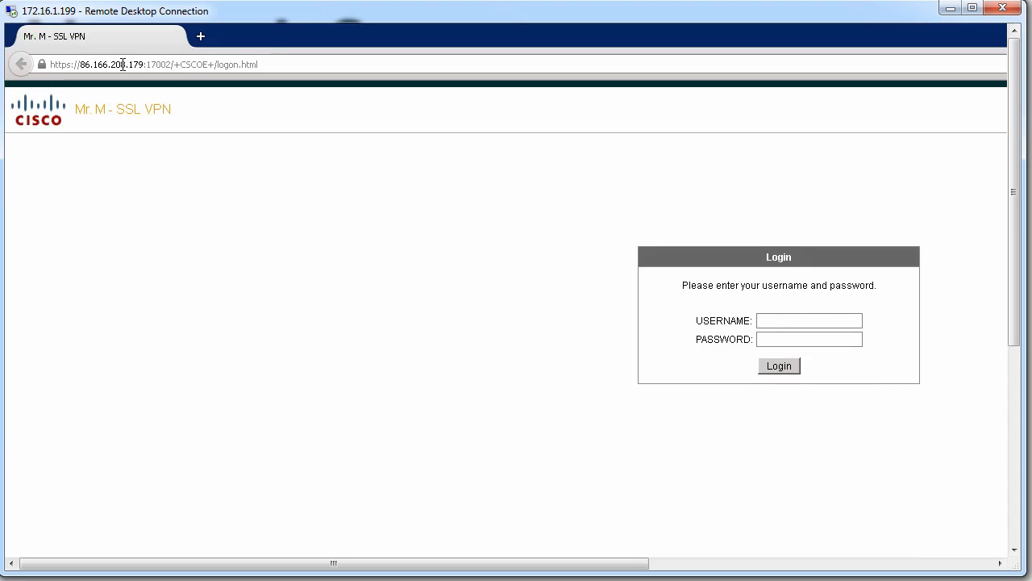
Sign in with the saved autocomplete username and password, reaching the Duo two-factor prompt.
click(810, 319)
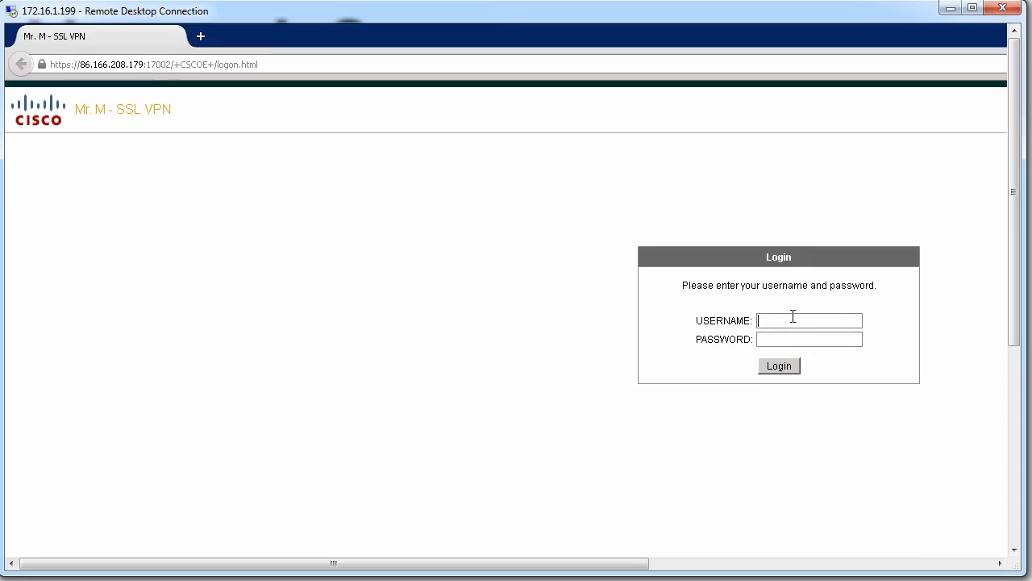
click(810, 319)
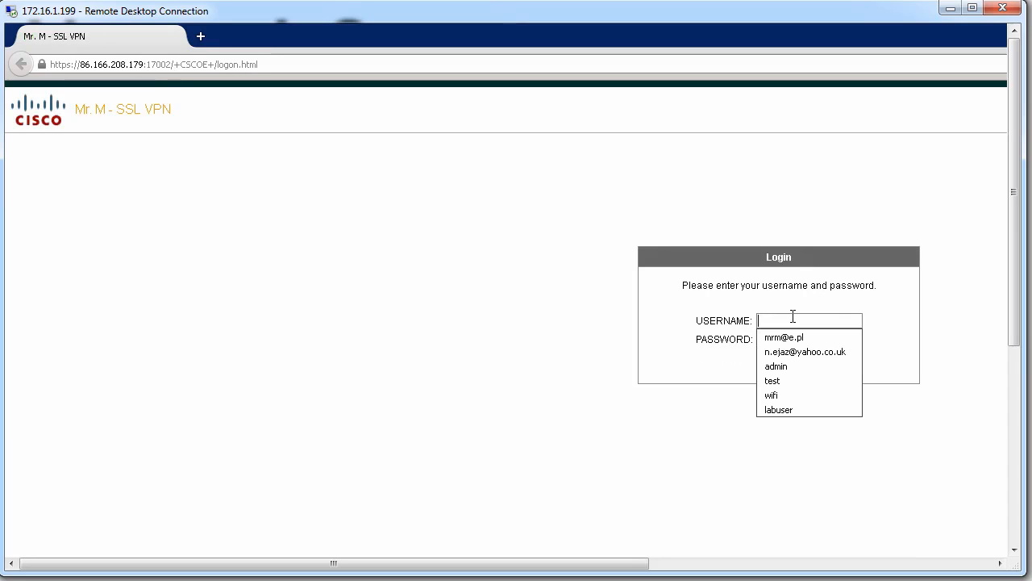
click(771, 395)
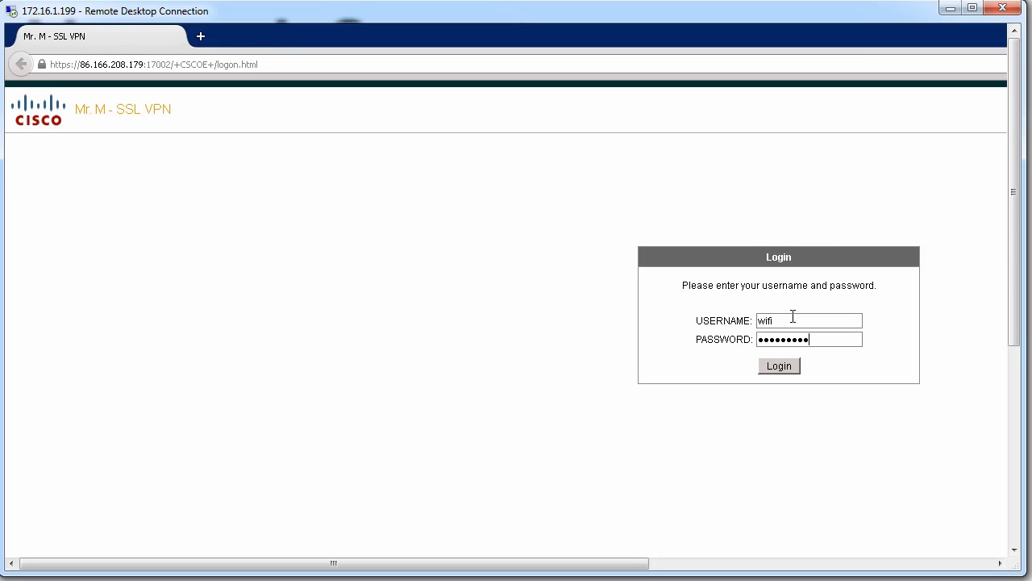
mouse_move(774, 358)
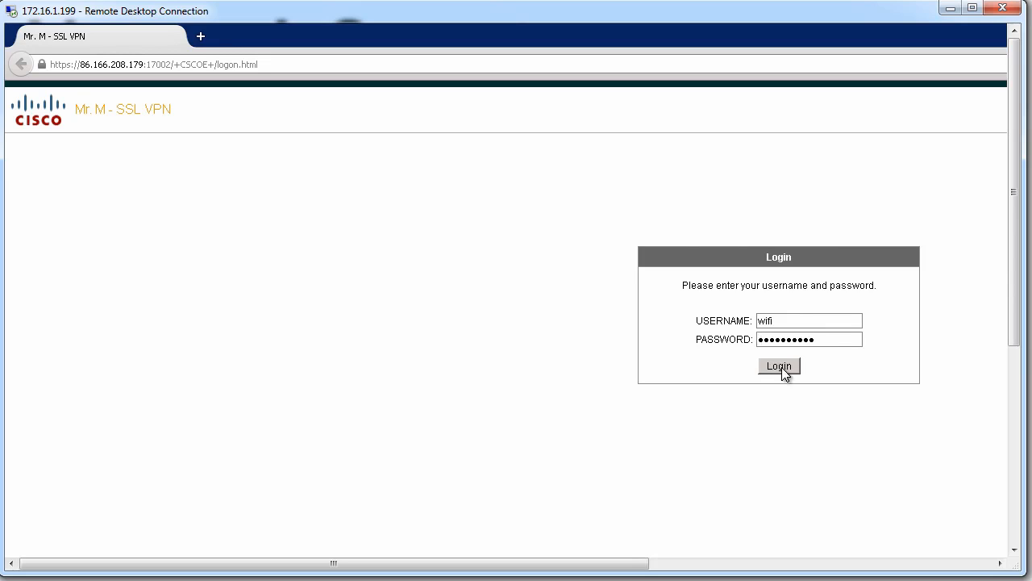
click(779, 364)
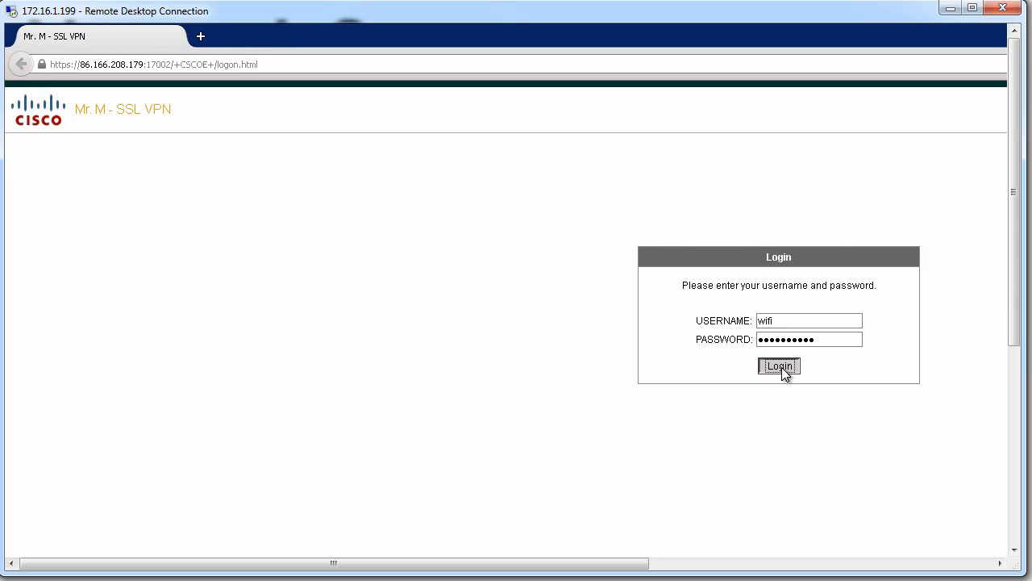
click(777, 365)
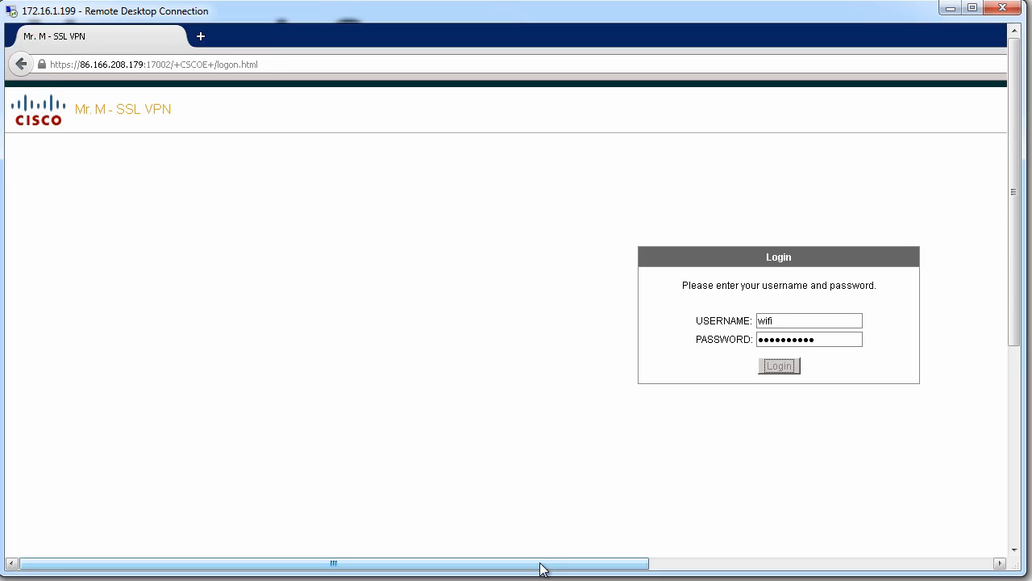
click(780, 364)
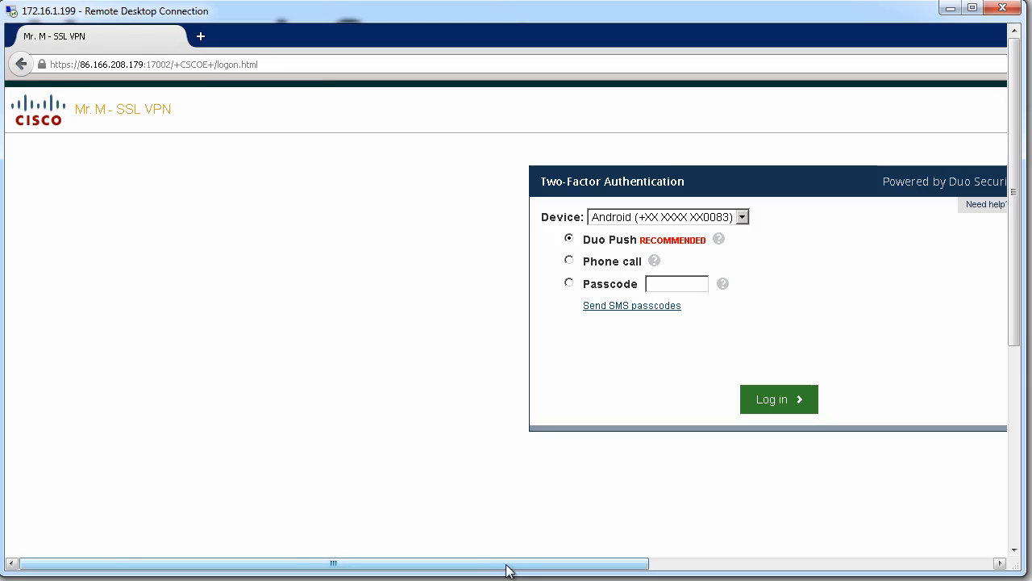
mouse_move(723, 249)
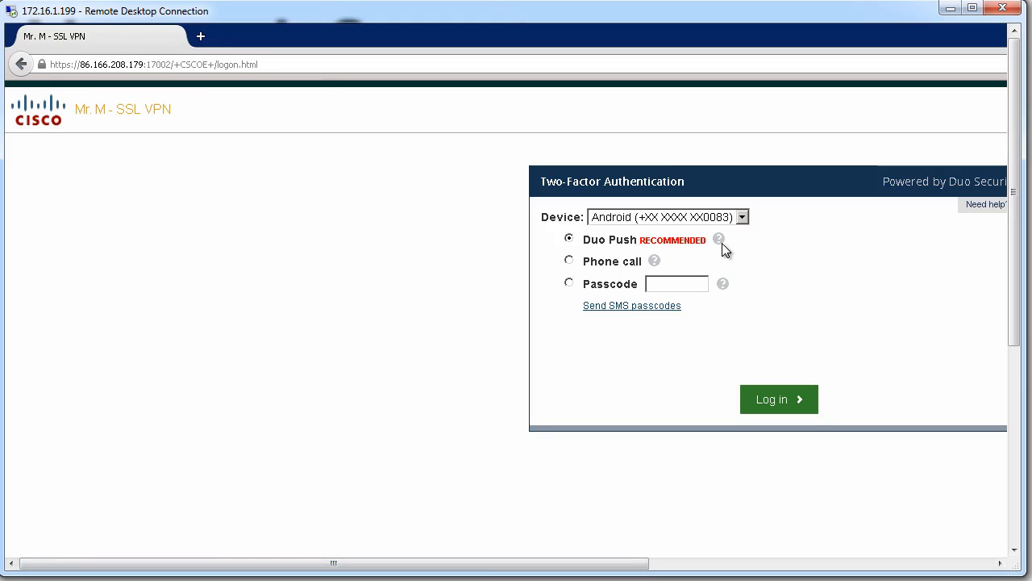
mouse_move(720, 239)
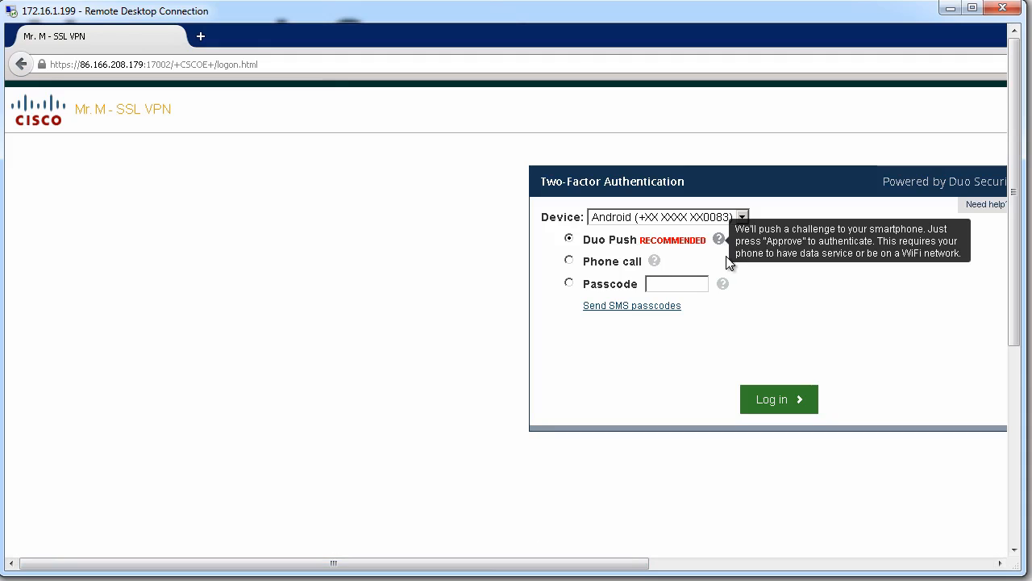
mouse_move(738, 264)
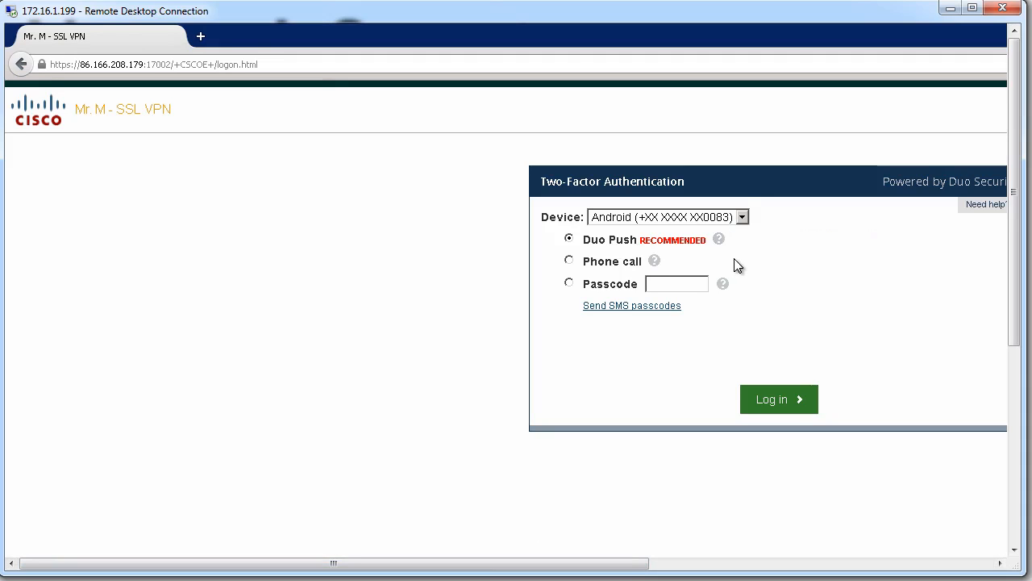
mouse_move(575, 266)
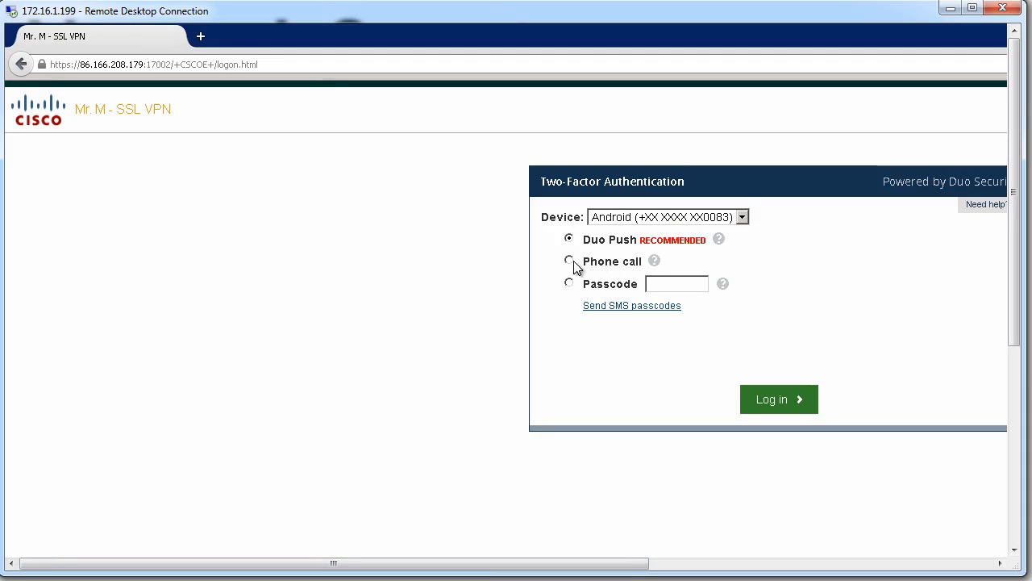
mouse_move(636, 268)
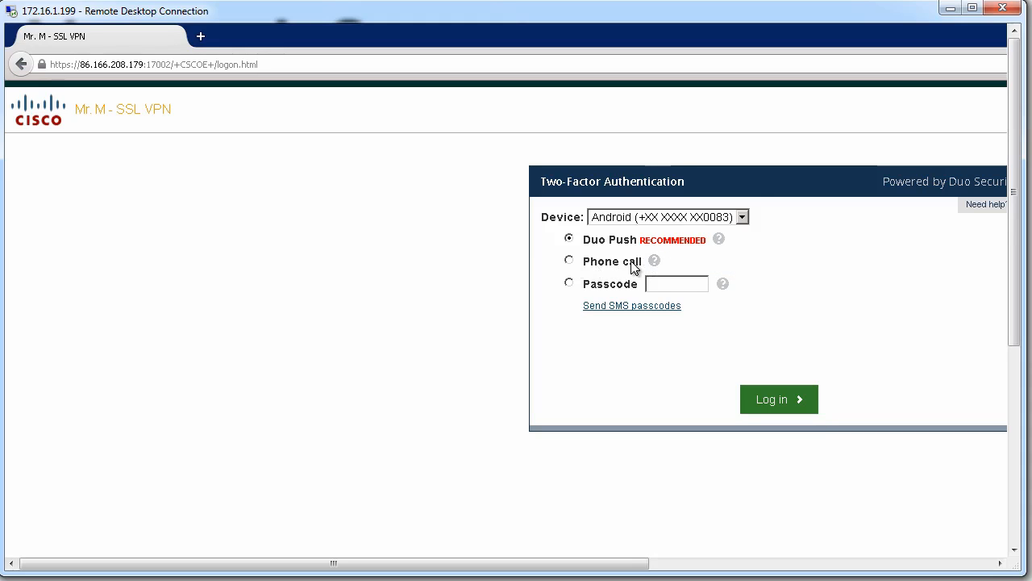
mouse_move(605, 292)
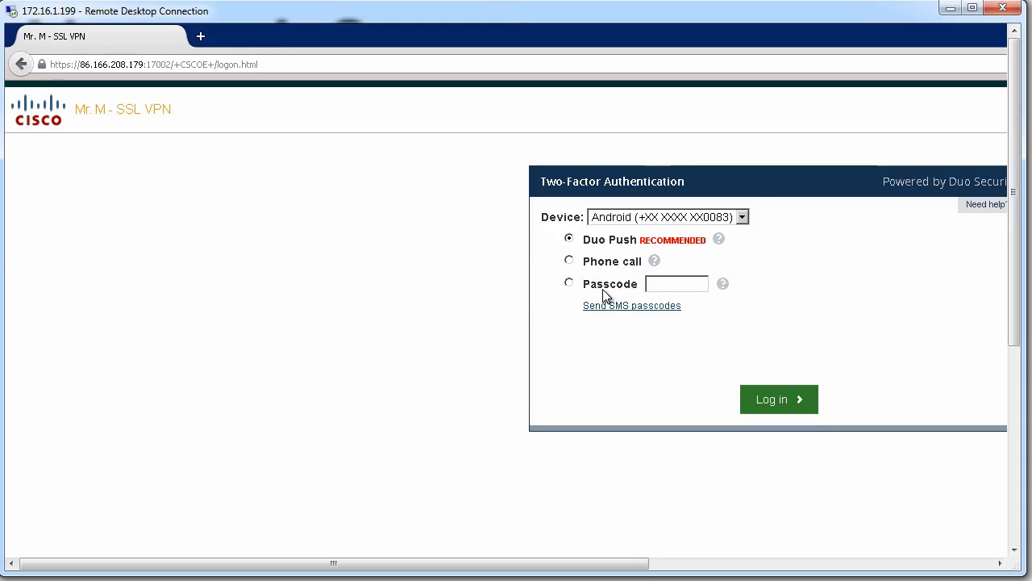
mouse_move(606, 290)
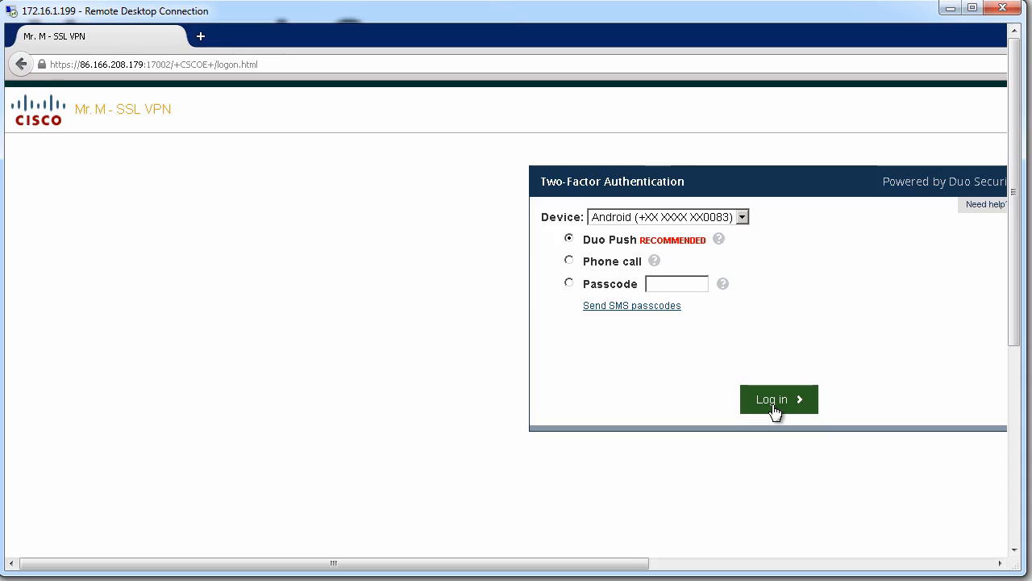
Log in with Duo Push kept as the second-factor method, sending the request to the phone.
click(777, 399)
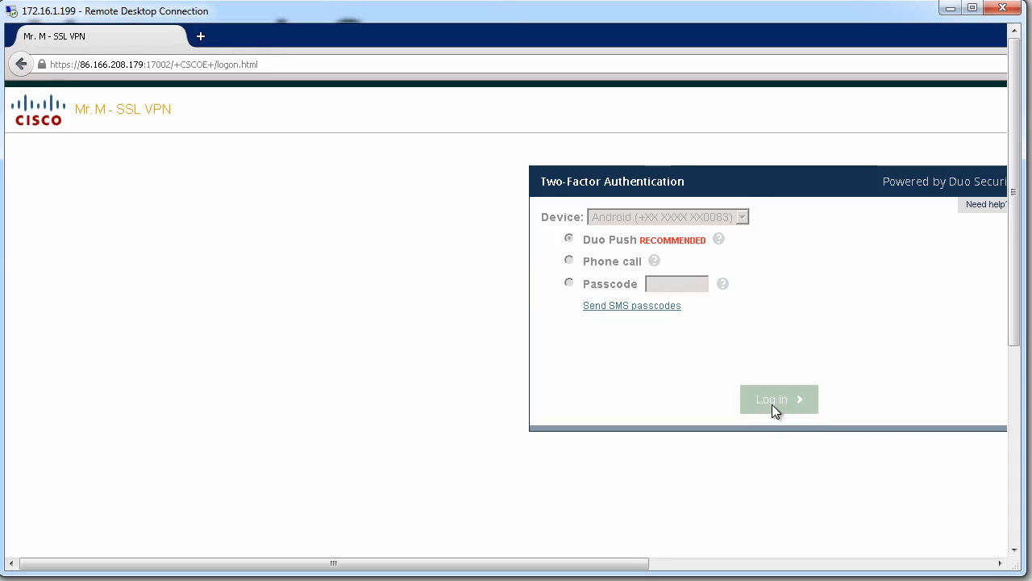
Wait on the 'Pushed a login request to your phone' confirmation pending approval.
click(779, 400)
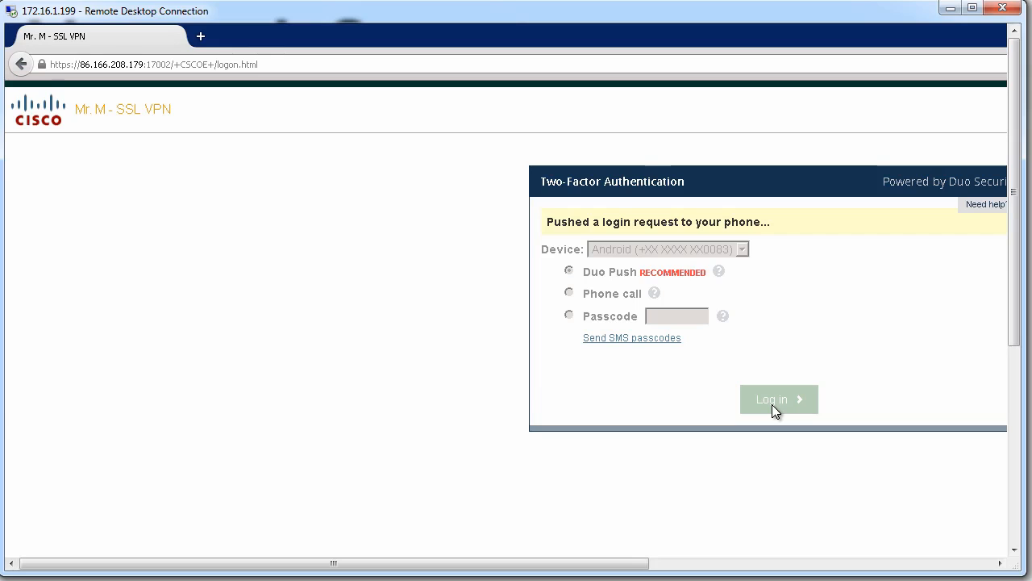
mouse_move(814, 469)
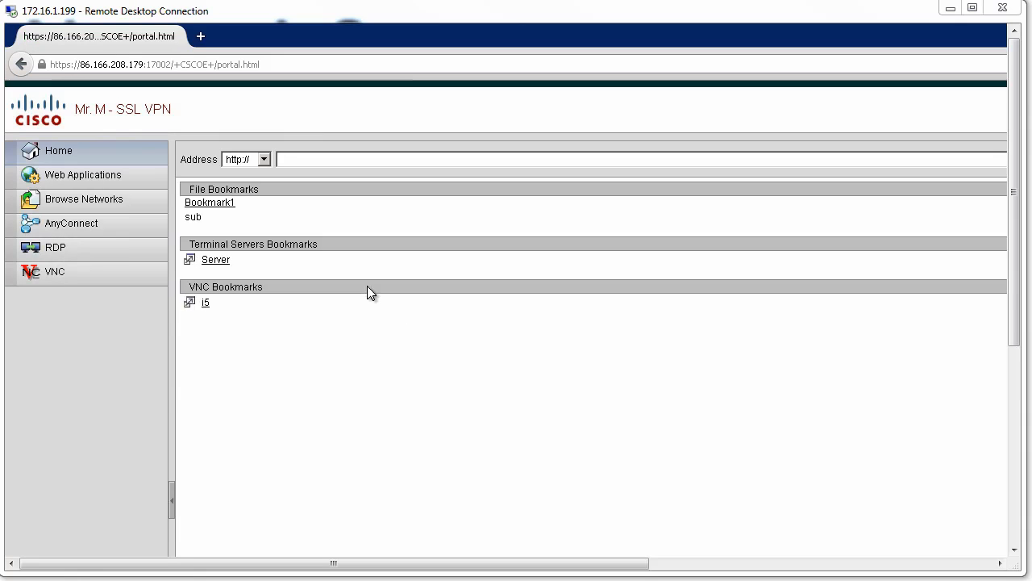
mouse_move(356, 339)
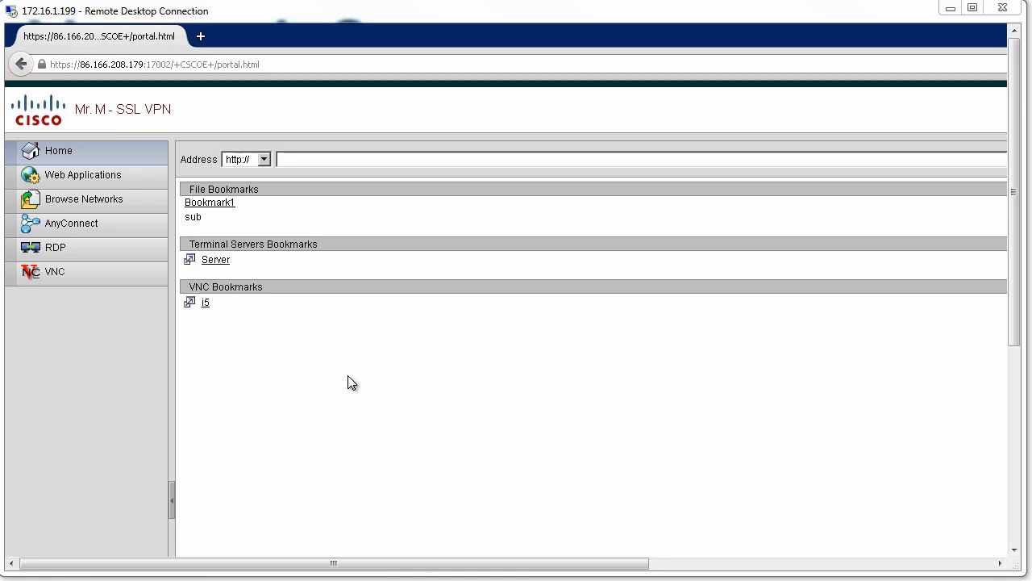
mouse_move(234, 202)
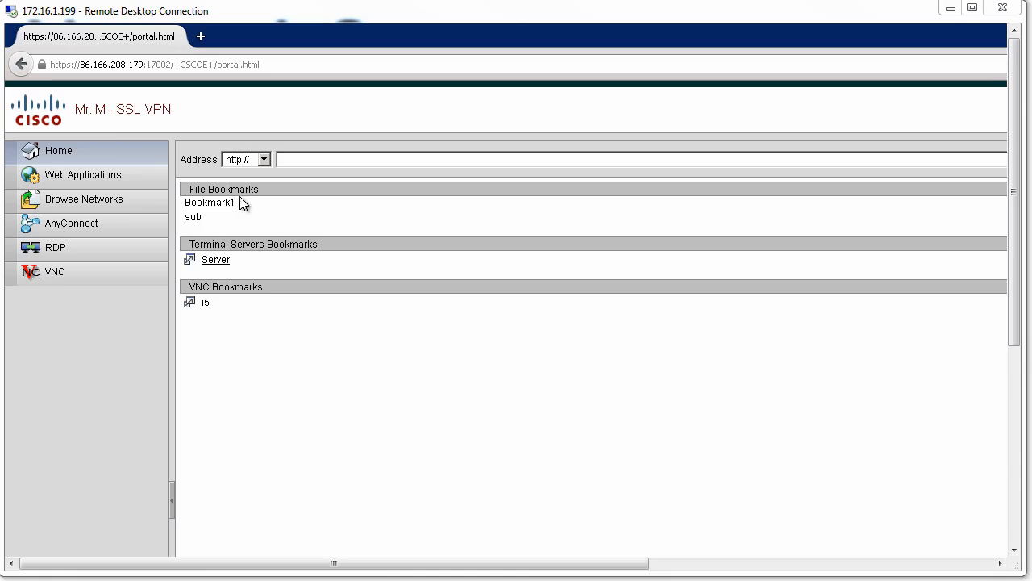
mouse_move(252, 268)
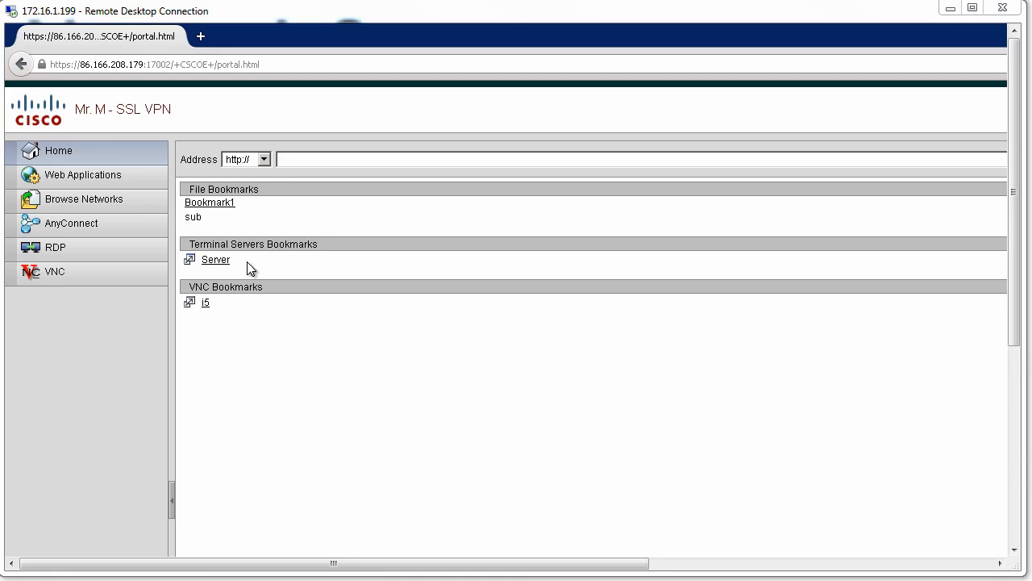
mouse_move(278, 197)
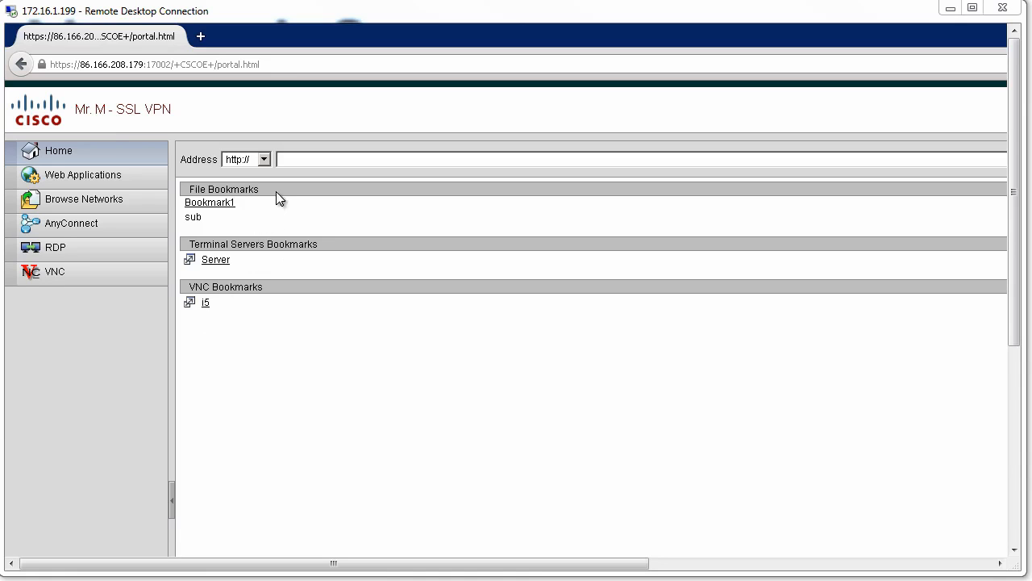
mouse_move(217, 255)
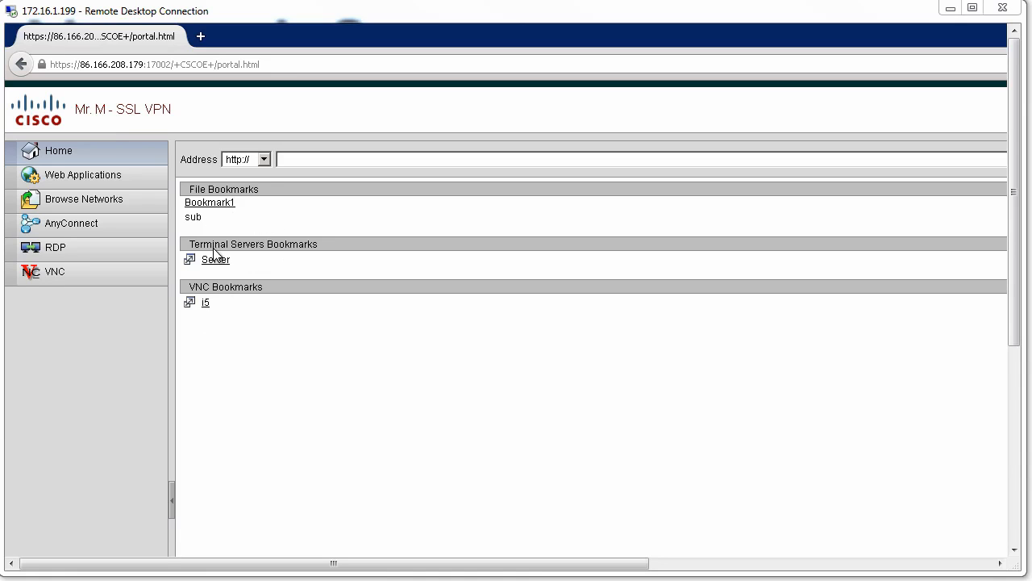
mouse_move(216, 313)
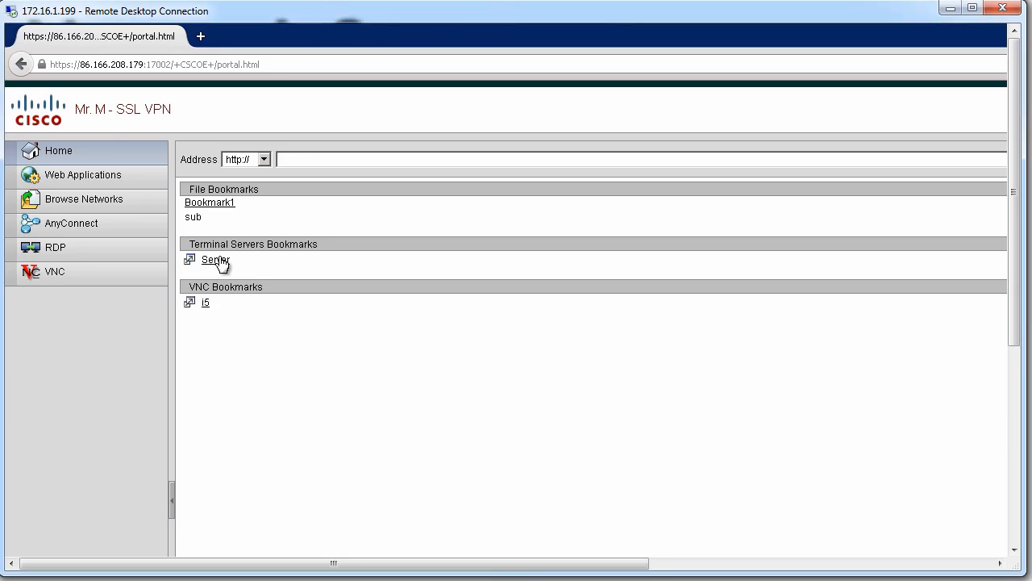
mouse_move(278, 262)
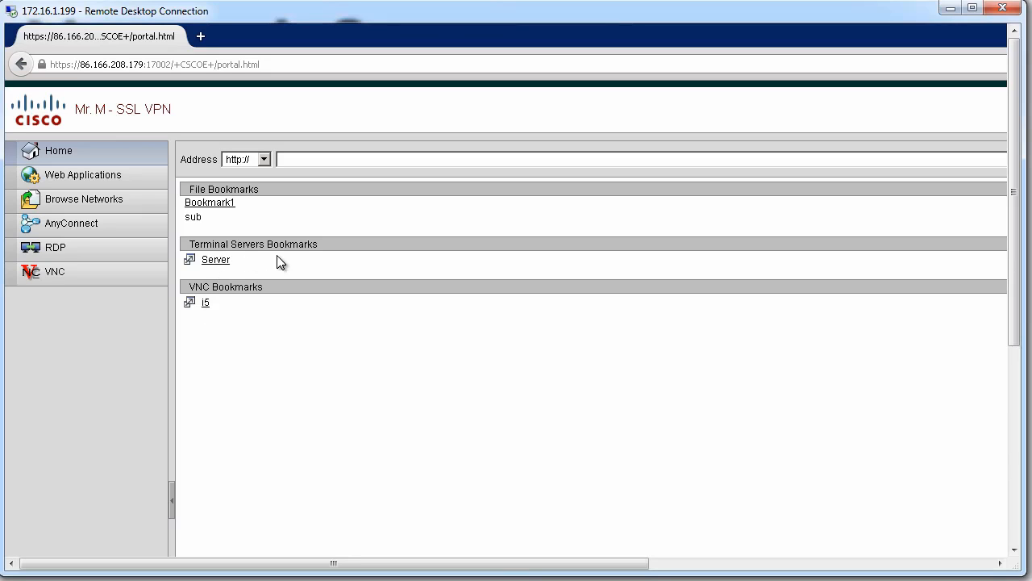
mouse_move(214, 267)
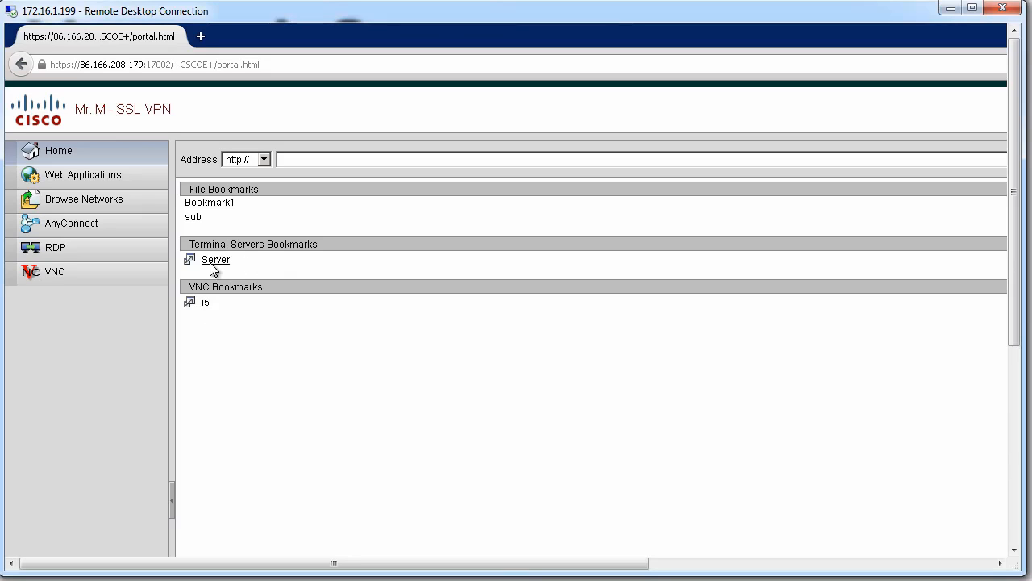
mouse_move(216, 266)
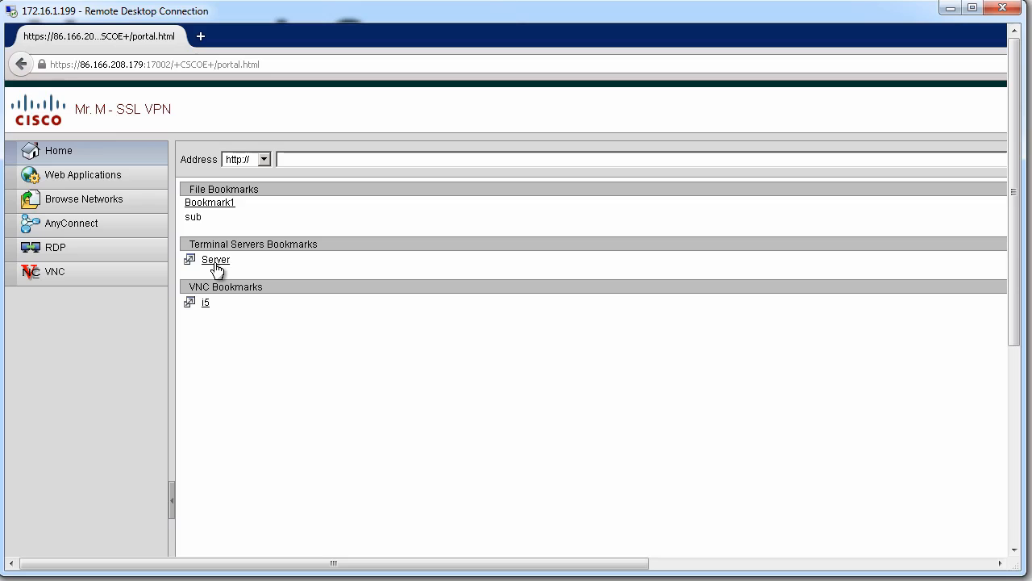
mouse_move(207, 310)
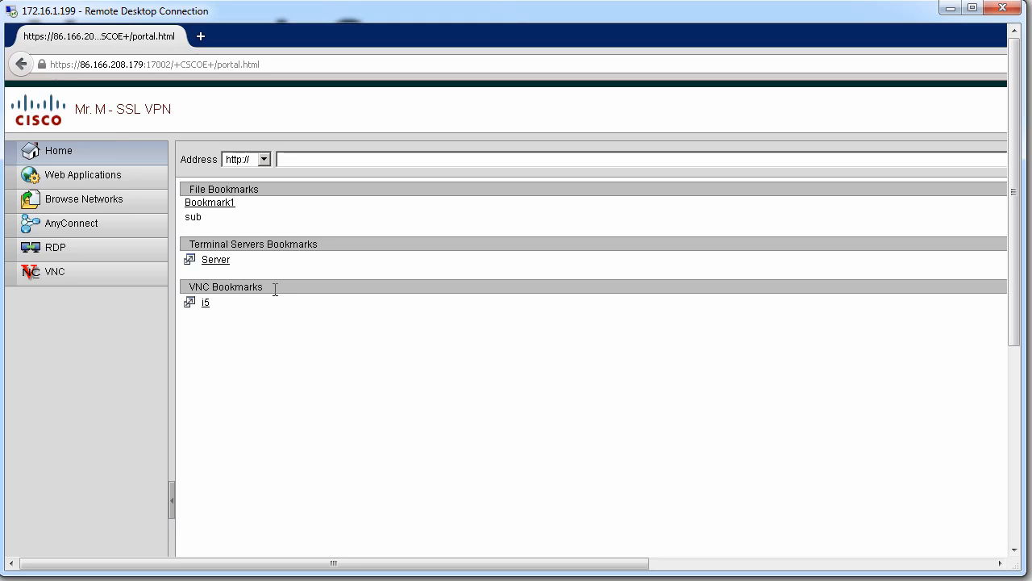
mouse_move(242, 281)
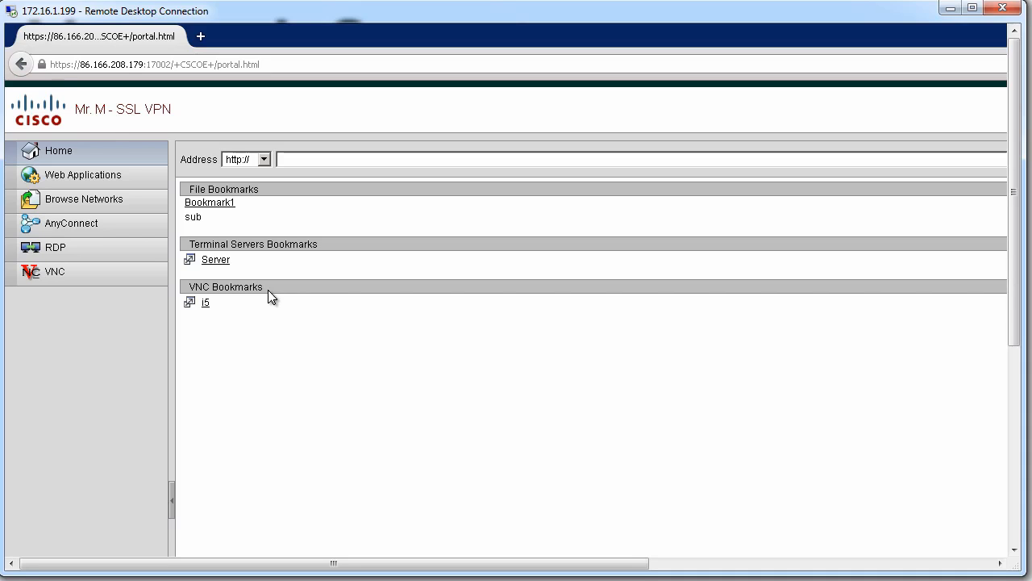
mouse_move(259, 232)
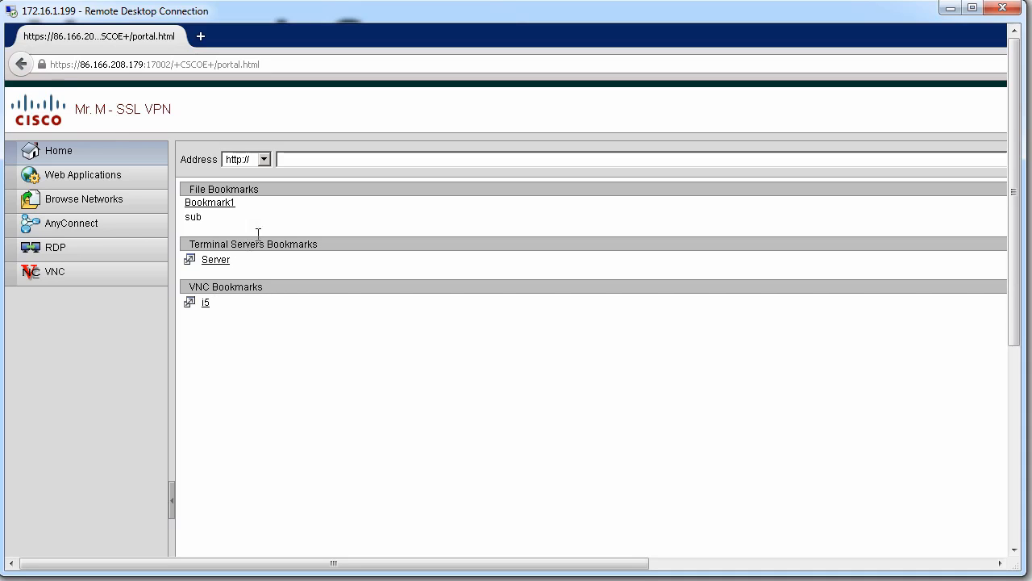
mouse_move(100, 232)
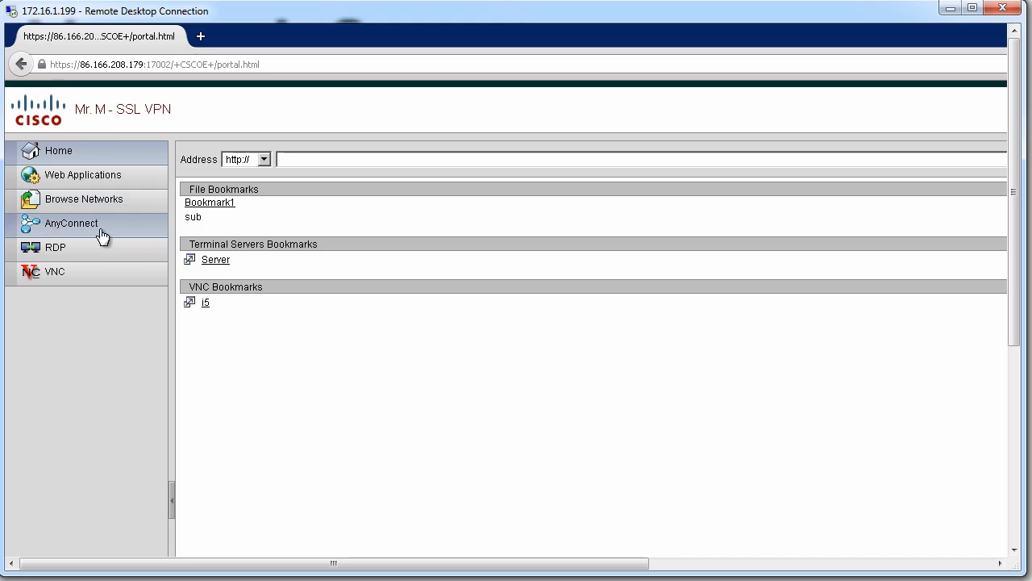
Load the Start AnyConnect page from the portal's left navigation.
click(71, 222)
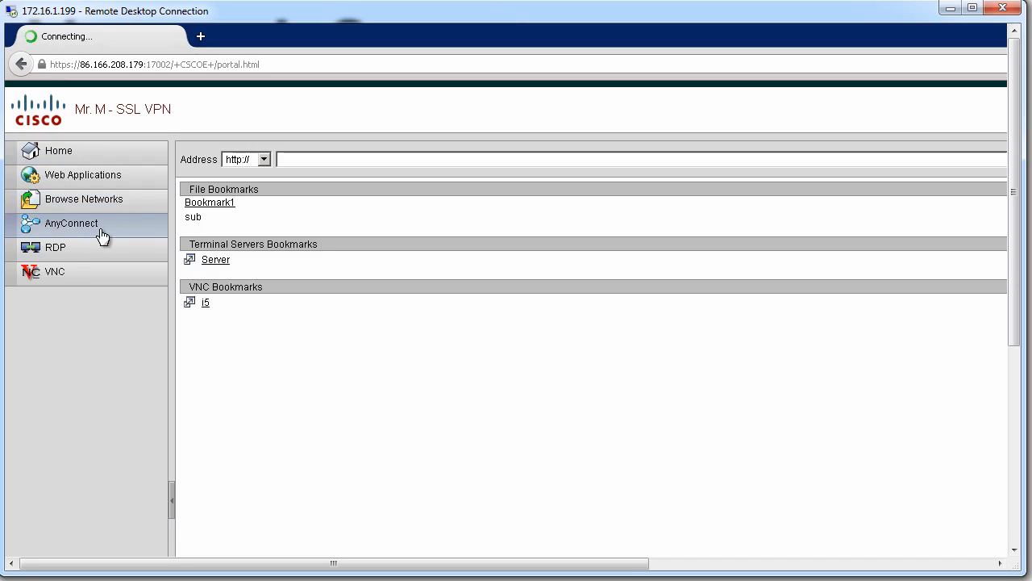
mouse_move(116, 229)
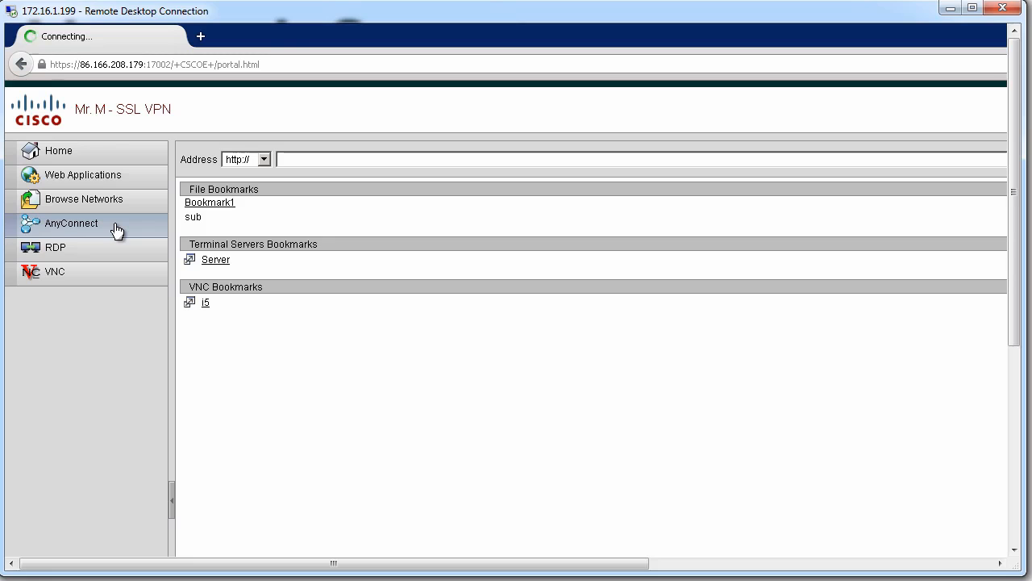
click(71, 223)
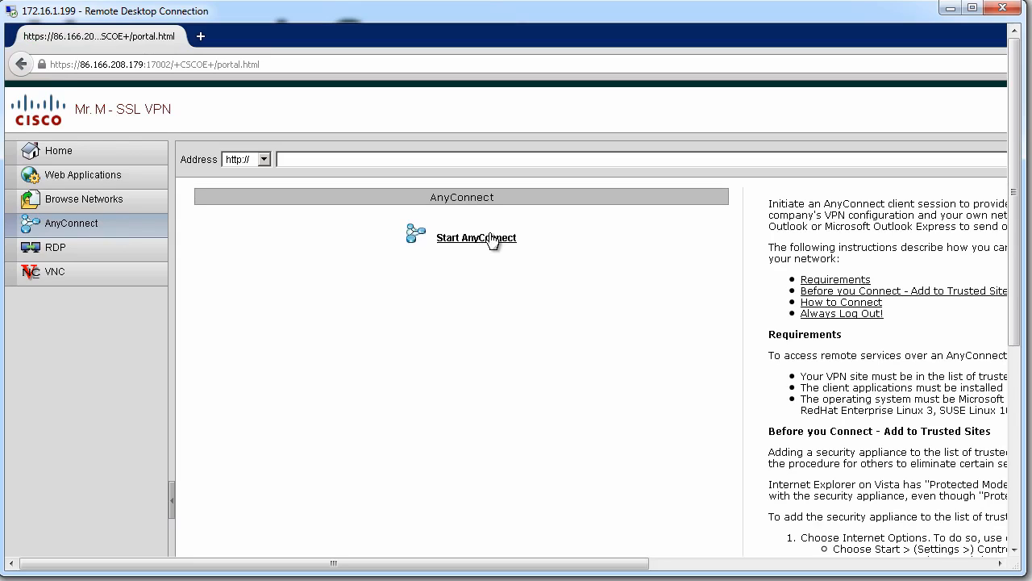
mouse_move(437, 300)
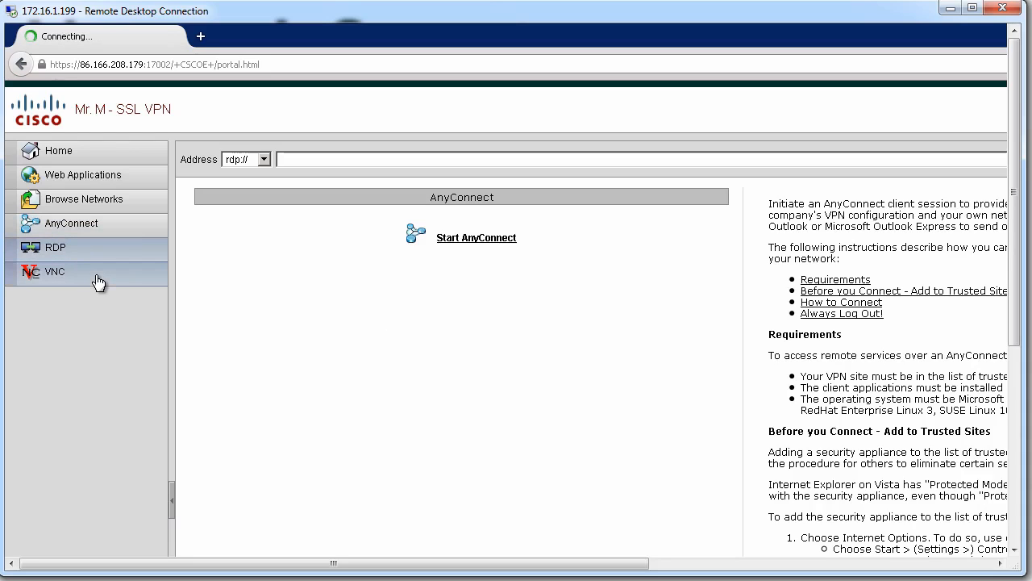
Visit the VNC page, then return Home to the file, terminal server and VNC bookmarks.
click(55, 271)
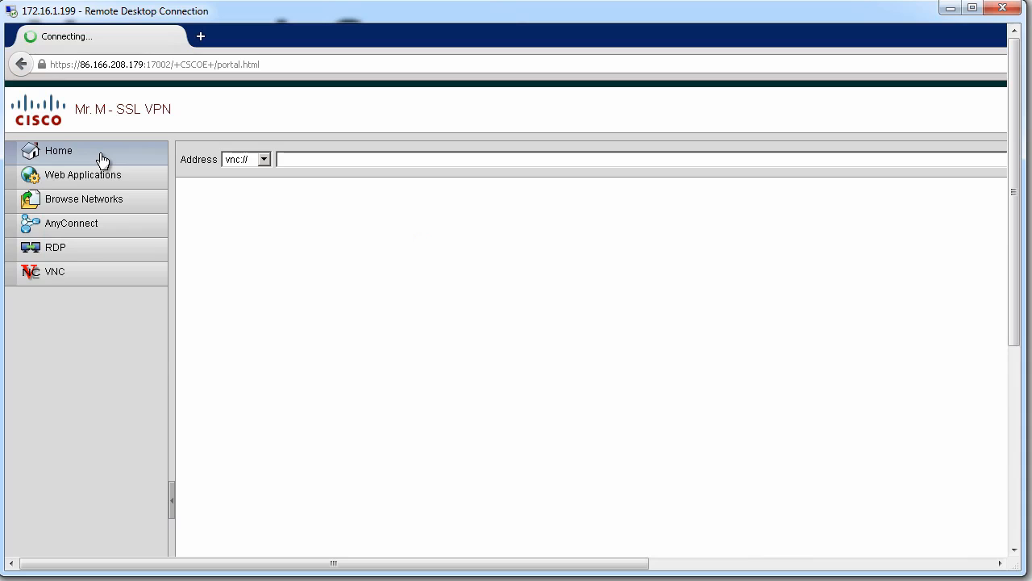
click(58, 150)
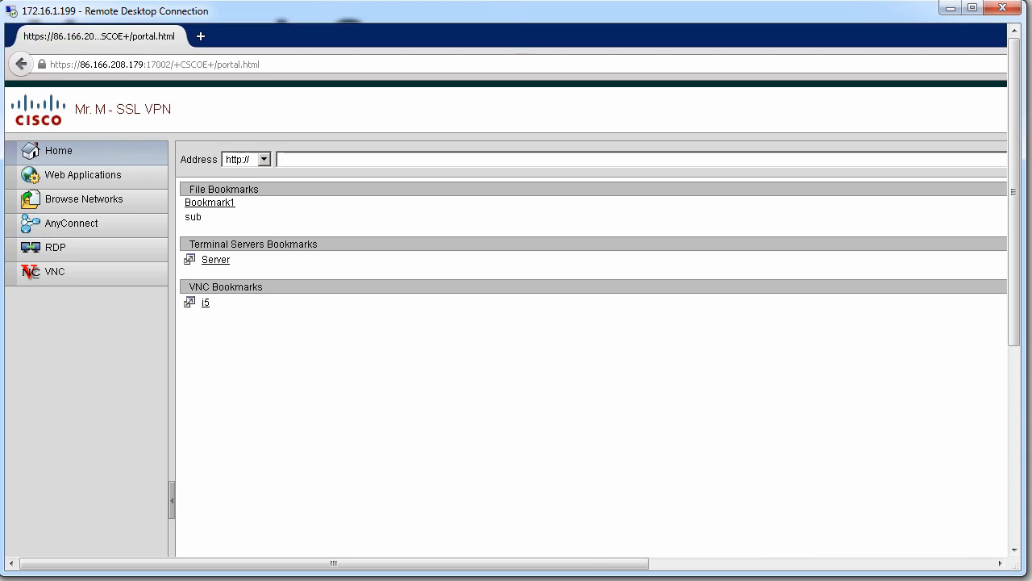
mouse_move(431, 449)
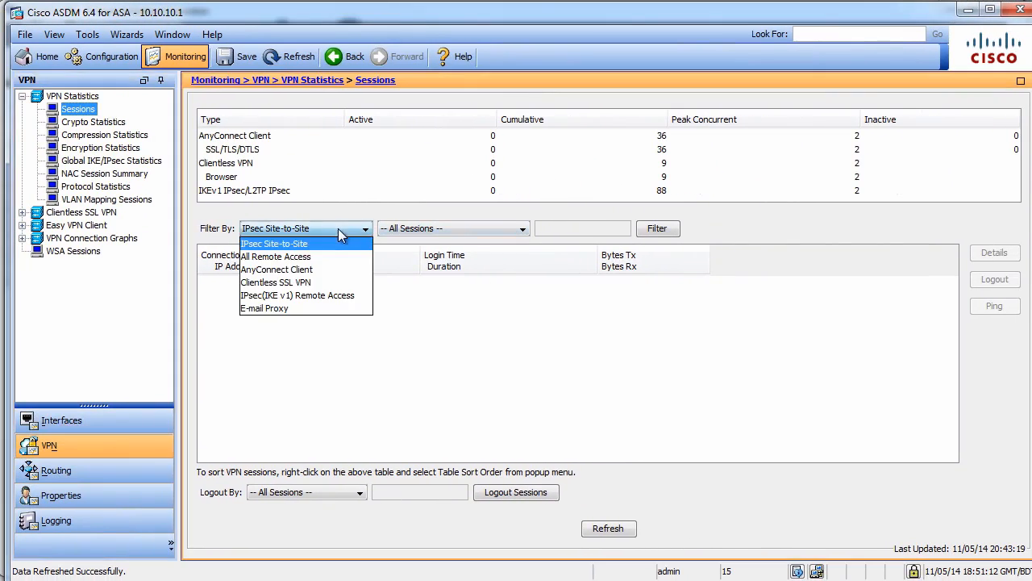
mouse_move(327, 282)
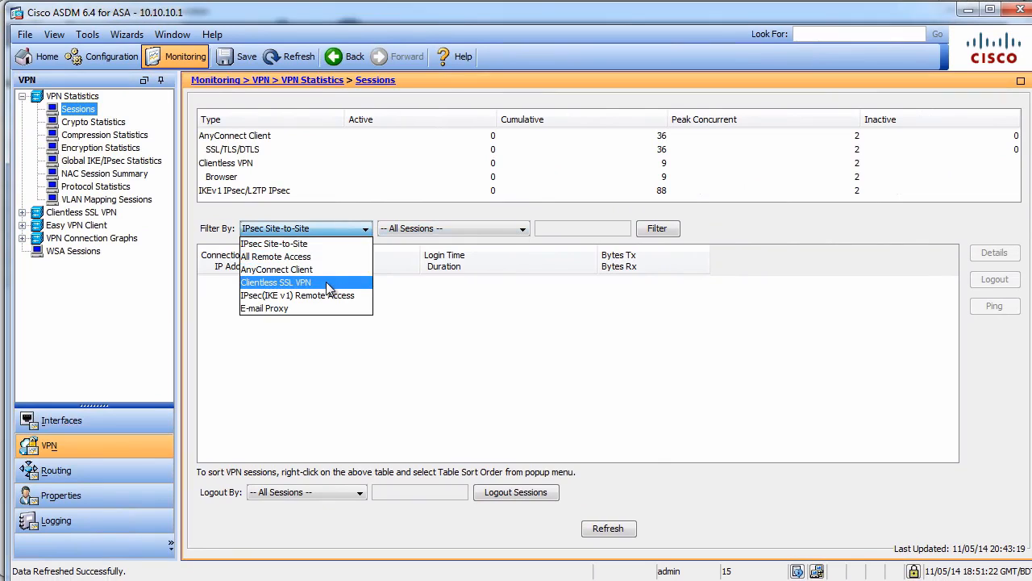
Filter the Sessions list to Clientless SSL VPN, showing one session under MY_SSL_VPN_POLICY.
click(276, 283)
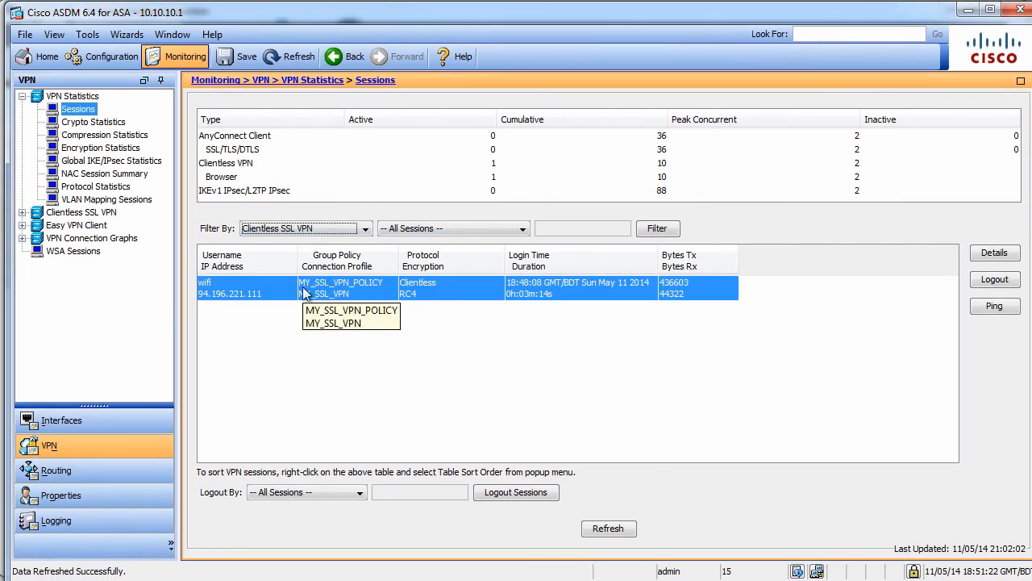
mouse_move(258, 291)
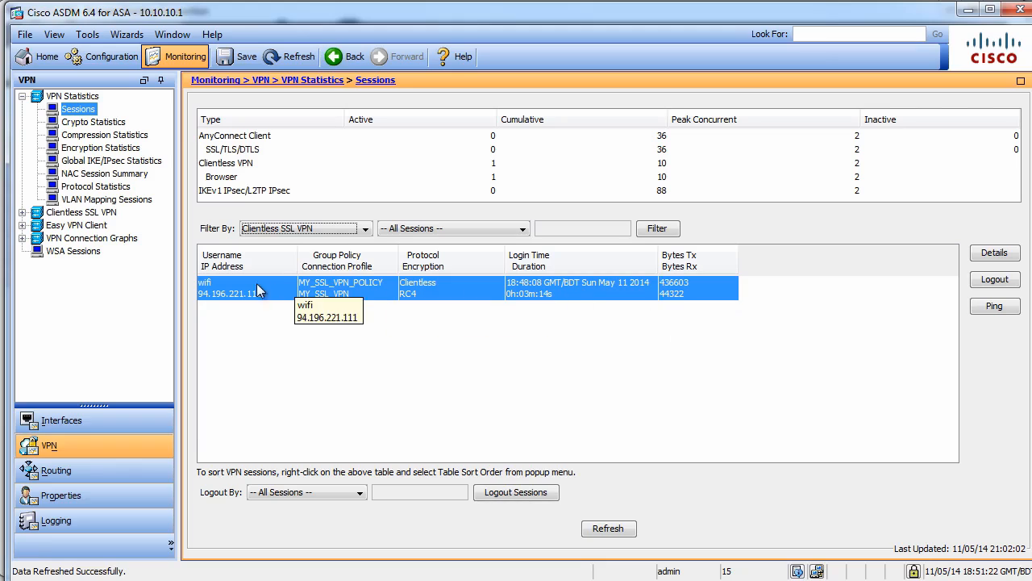
mouse_move(236, 293)
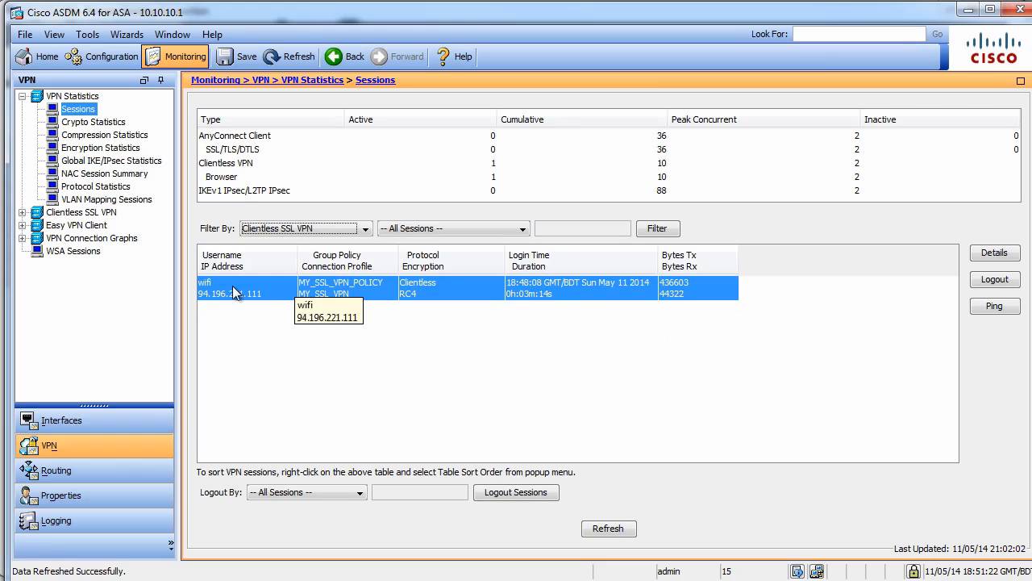
mouse_move(245, 264)
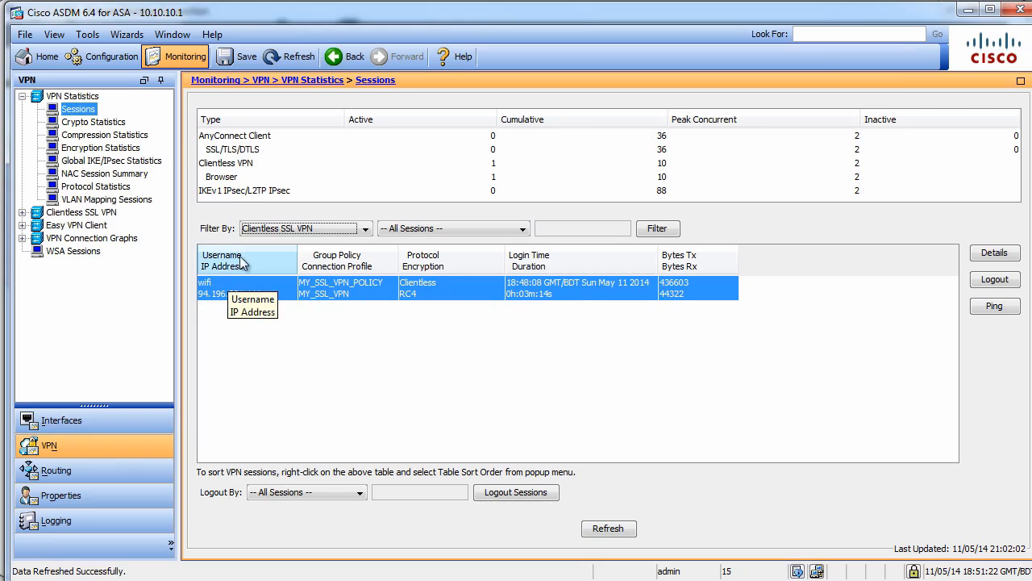
mouse_move(345, 300)
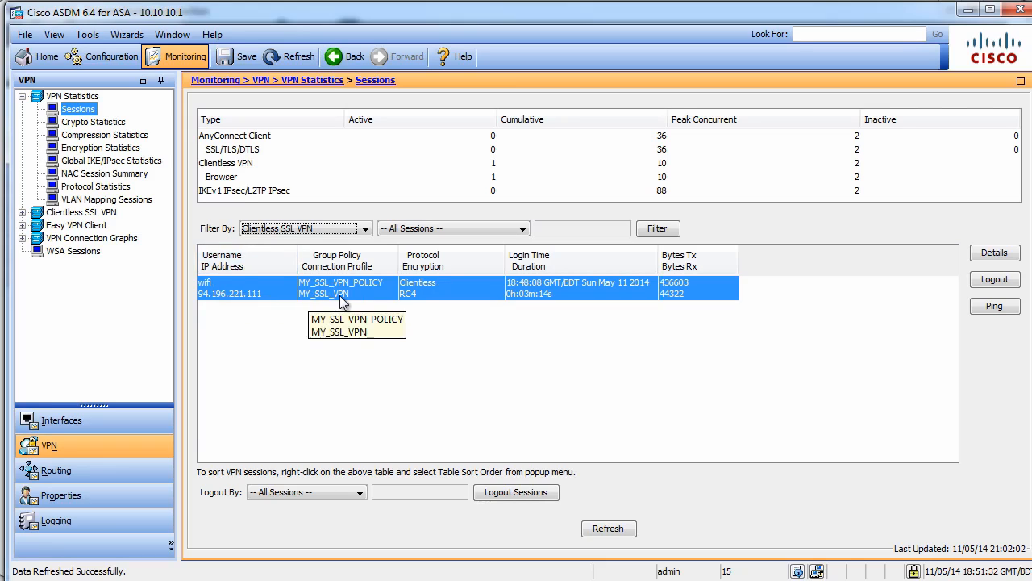
mouse_move(453, 292)
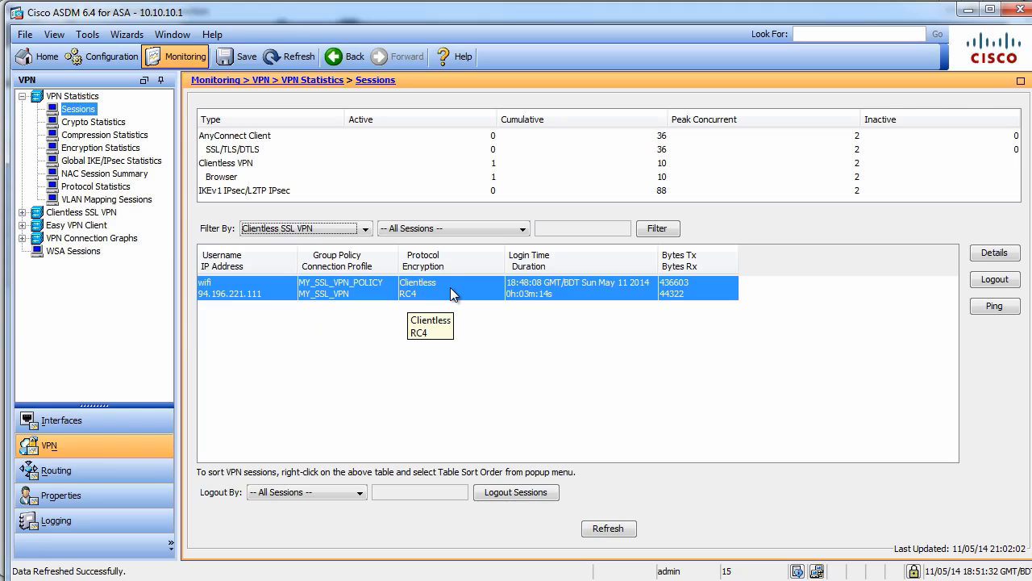
mouse_move(558, 294)
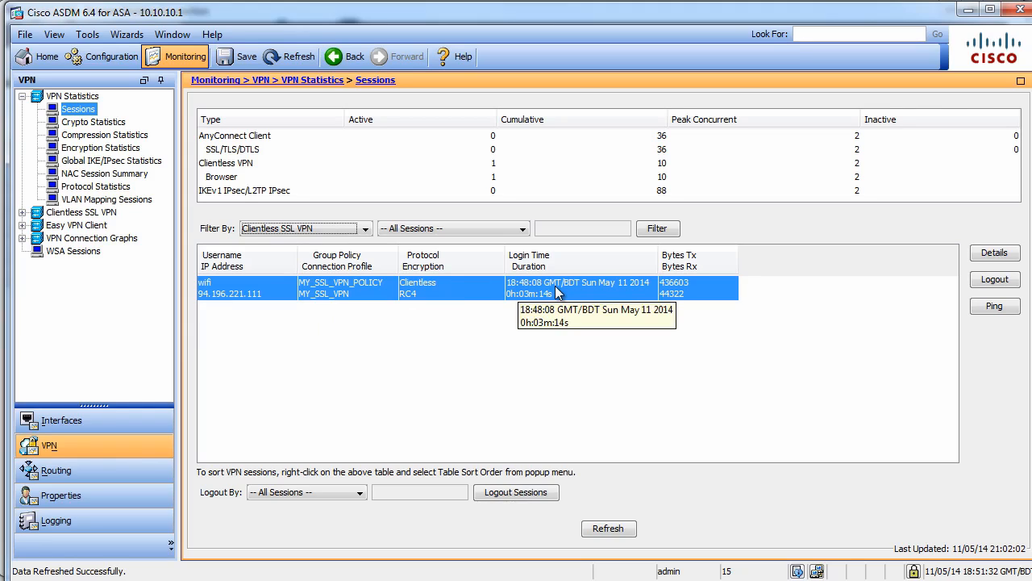
mouse_move(693, 298)
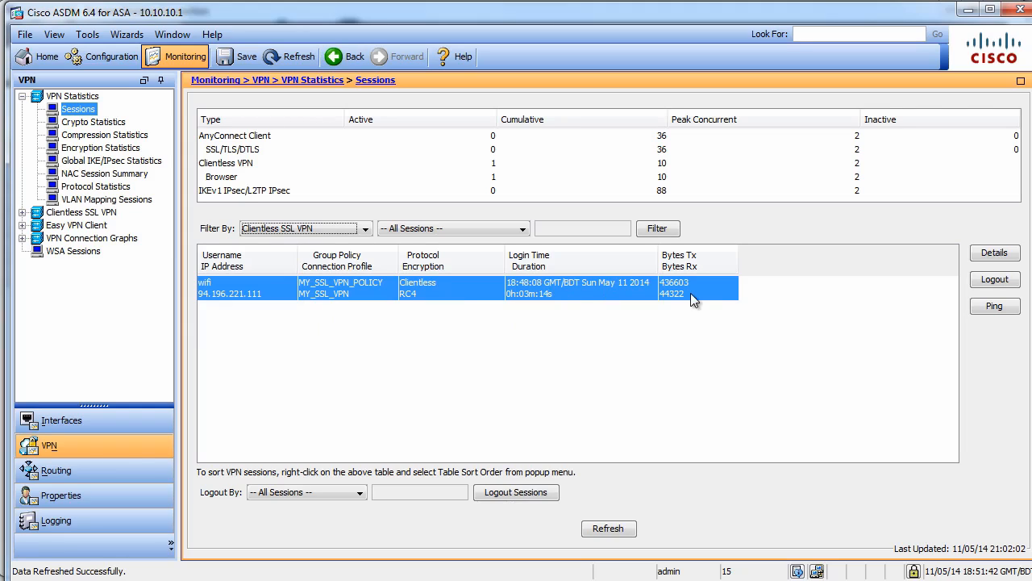
mouse_move(694, 298)
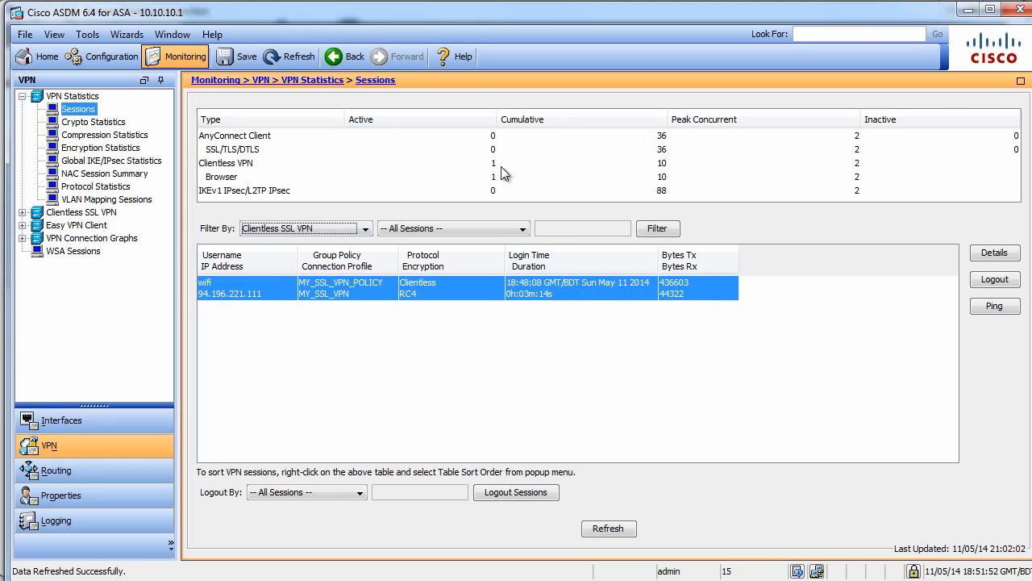
mouse_move(493, 171)
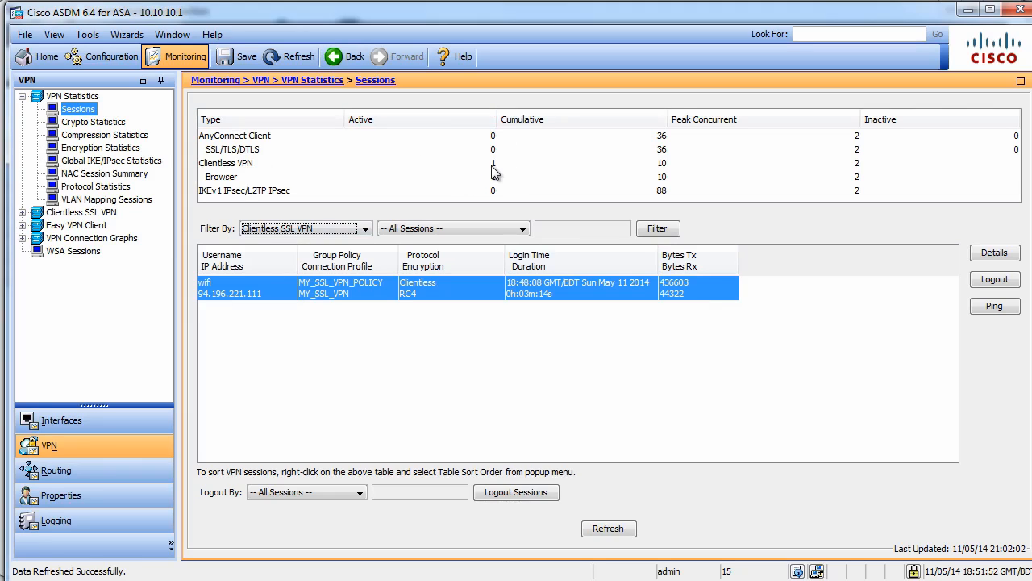